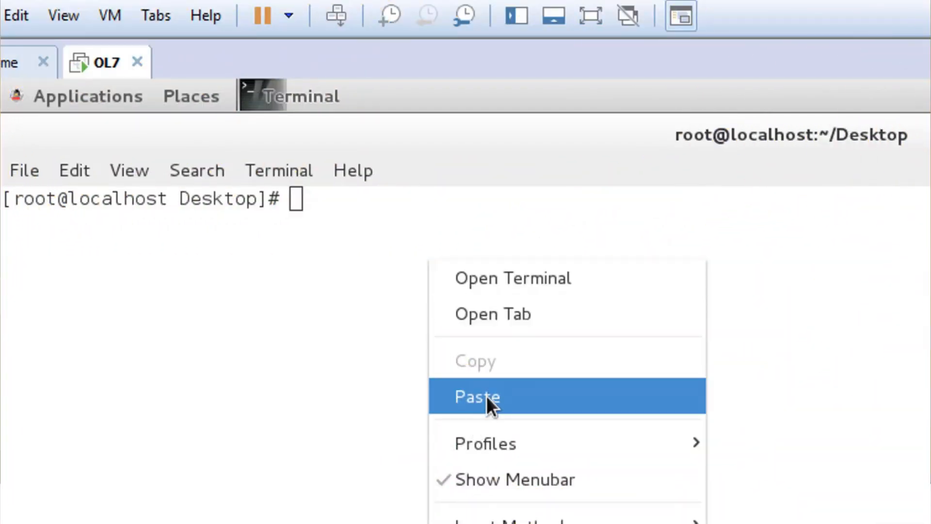
Paste the copied text into the root shell before changing to the home directory.
left_click(476, 397)
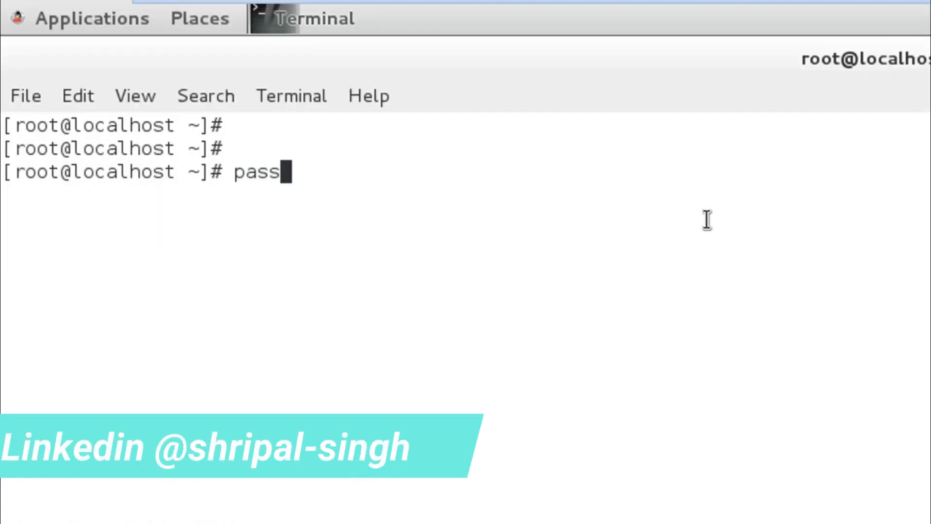
Run passwd oracle to set the oracle user's password.
type("wd")
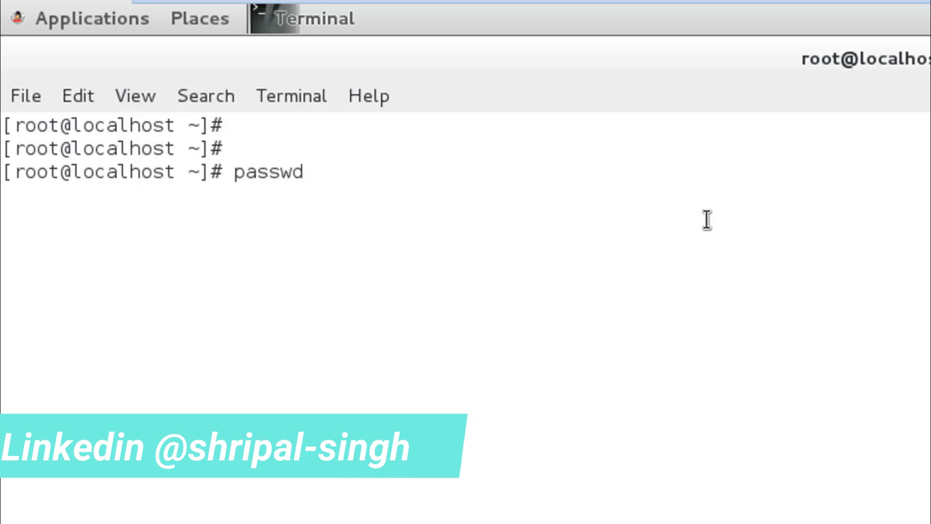
type("oracle")
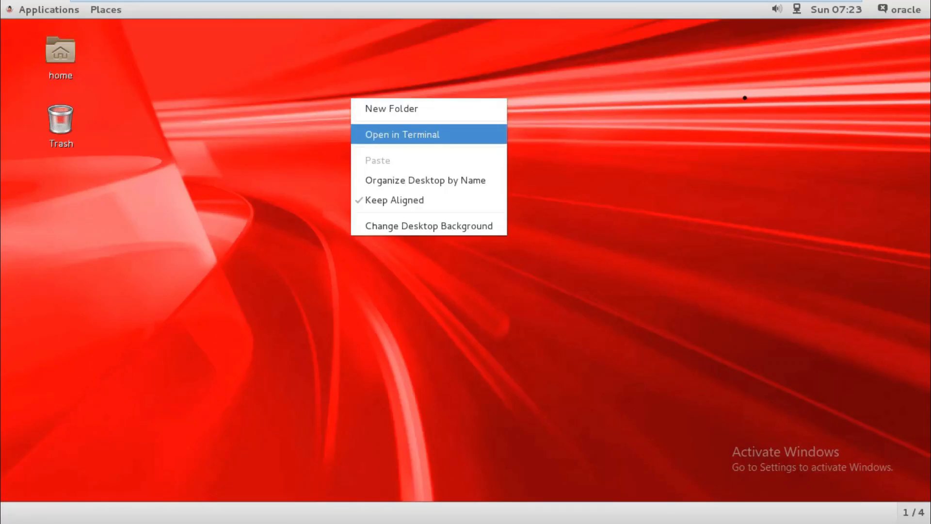
Start an oracle terminal and cd into /opt/oracle/product/19c/dbhome_1/network/admin/.
left_click(402, 133)
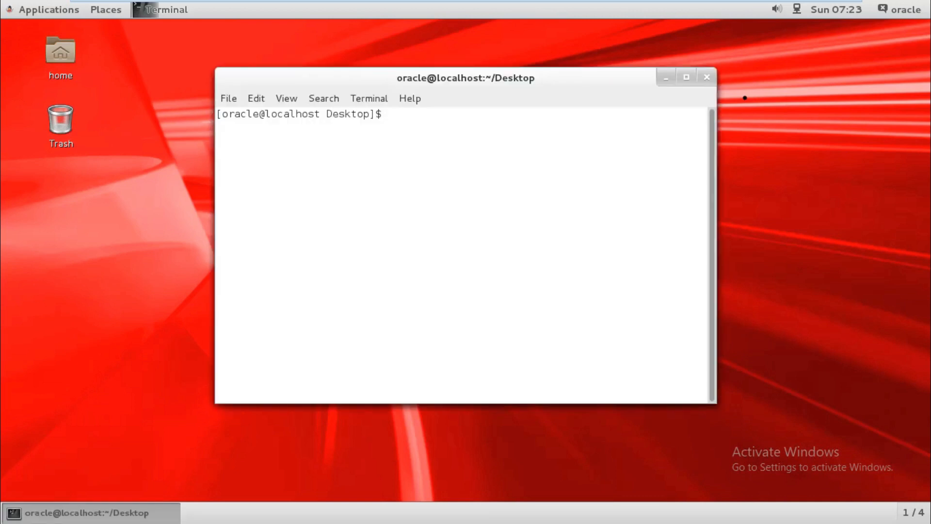
left_click(684, 77)
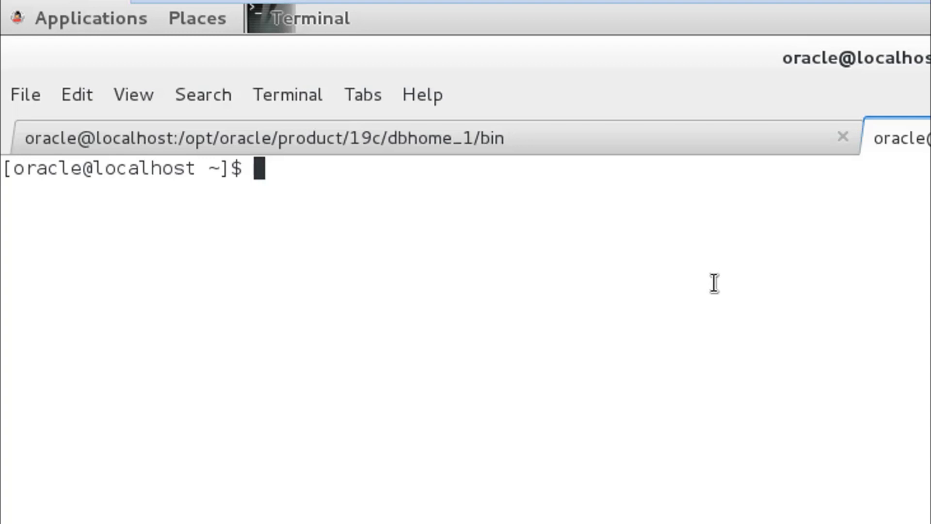
type("cle@localhost ~]$ c")
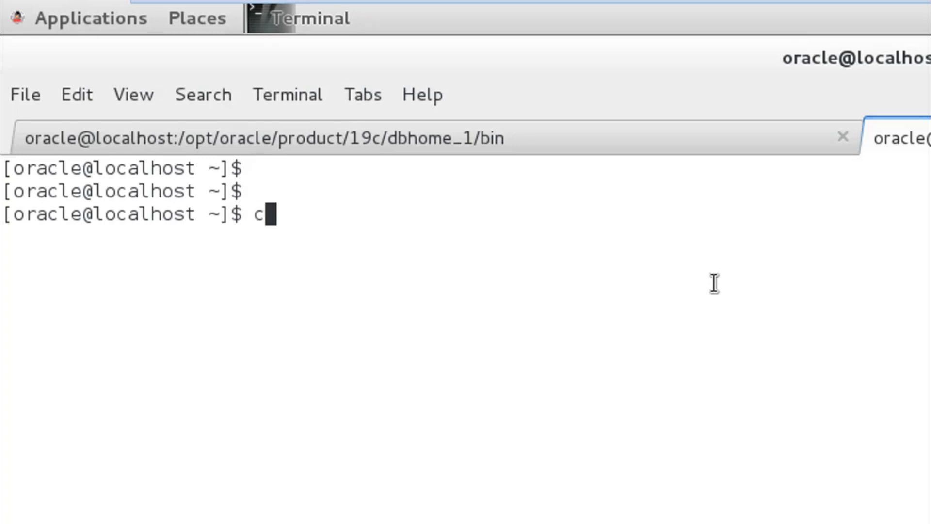
right_click(713, 284)
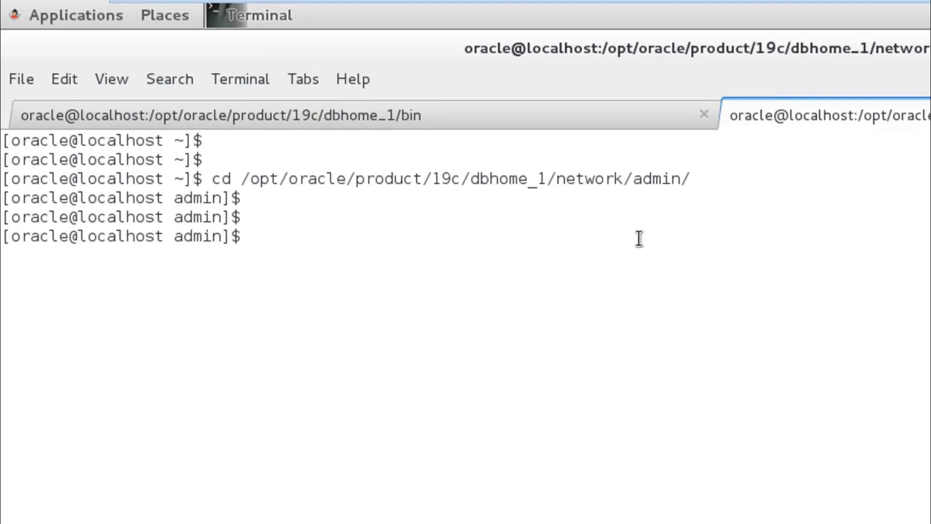
List the admin folder with ls -ltr and edit listener.ora in vi.
type("ls -ltr")
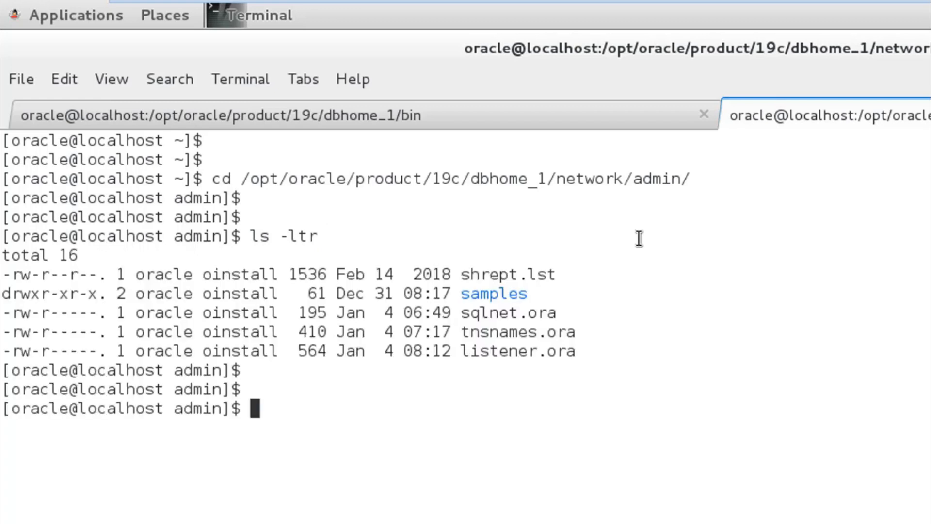
type("vi")
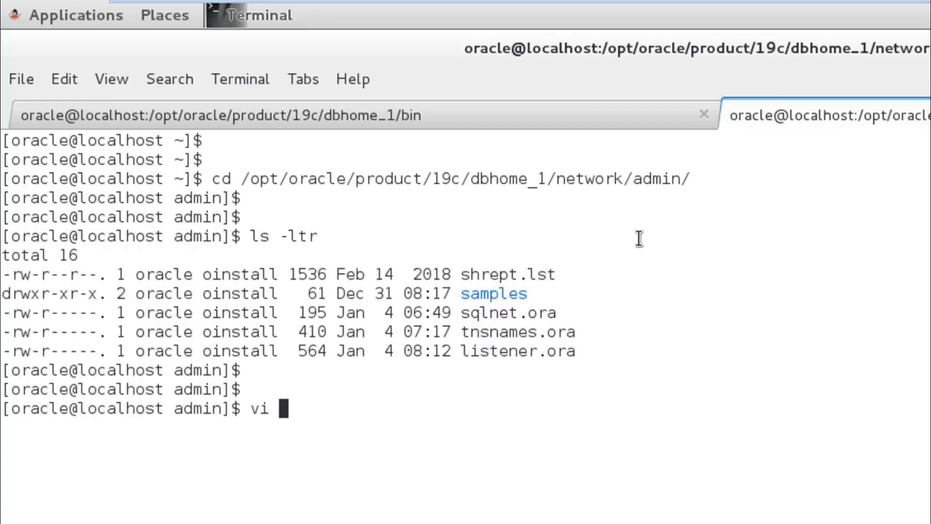
type("liste")
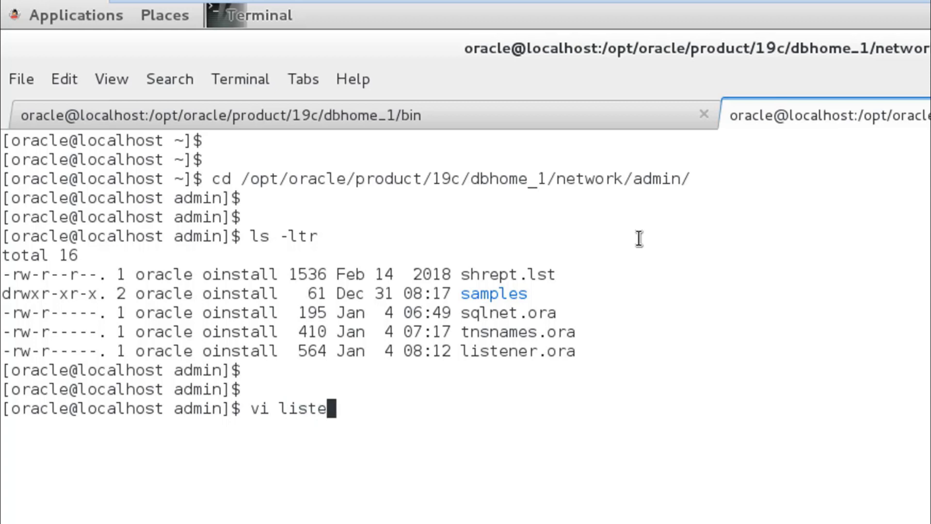
type("ner.ora")
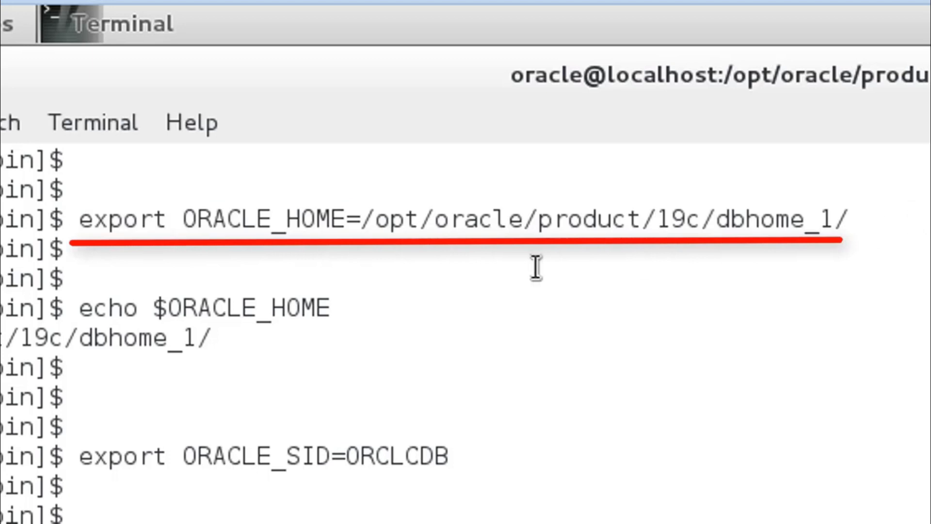
Select the echoed ORACLE_HOME path /opt/oracle/product/19c/dbhome_1/ for reuse.
left_click_drag(77, 307, 330, 308)
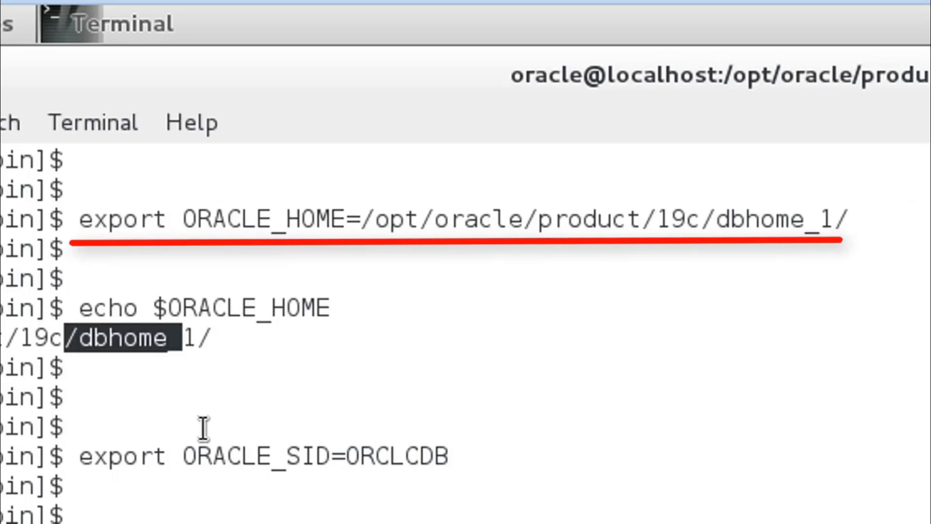
double_click(263, 455)
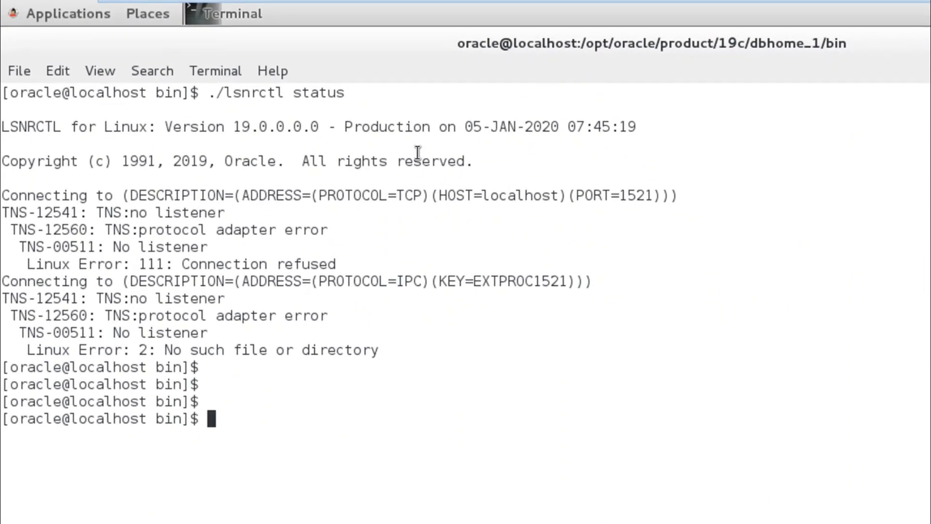
Start the listener with ./lsnrctl start and connect with ./sqlplus / as sysdba.
type("./lsnrctl sta")
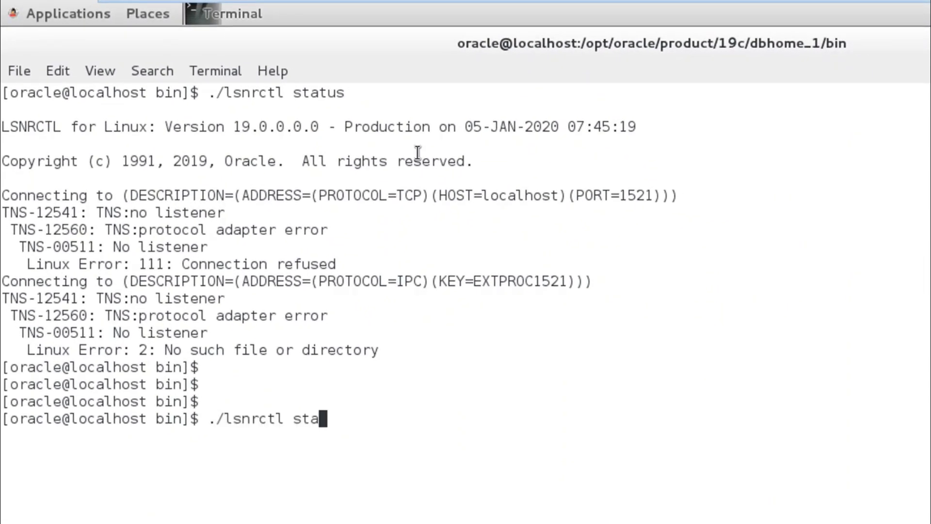
type("rt")
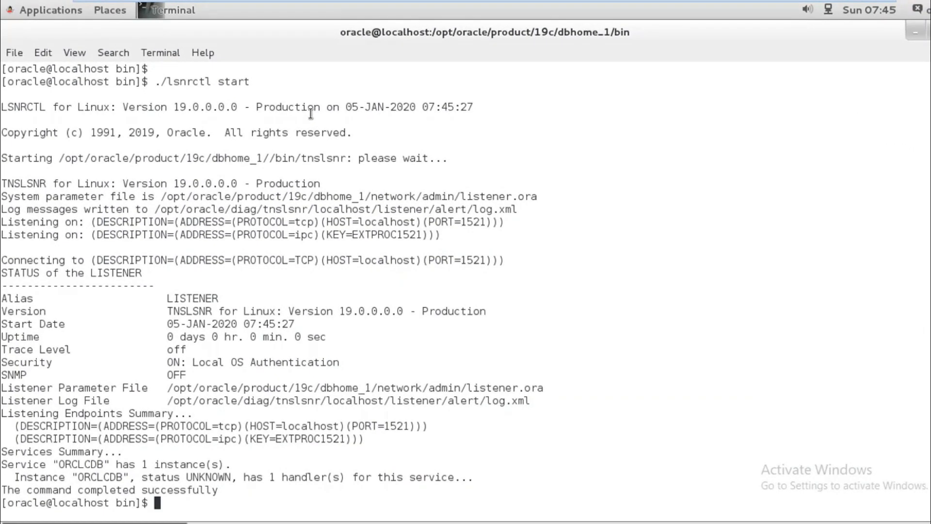
type("./sqlplus / as sysdba")
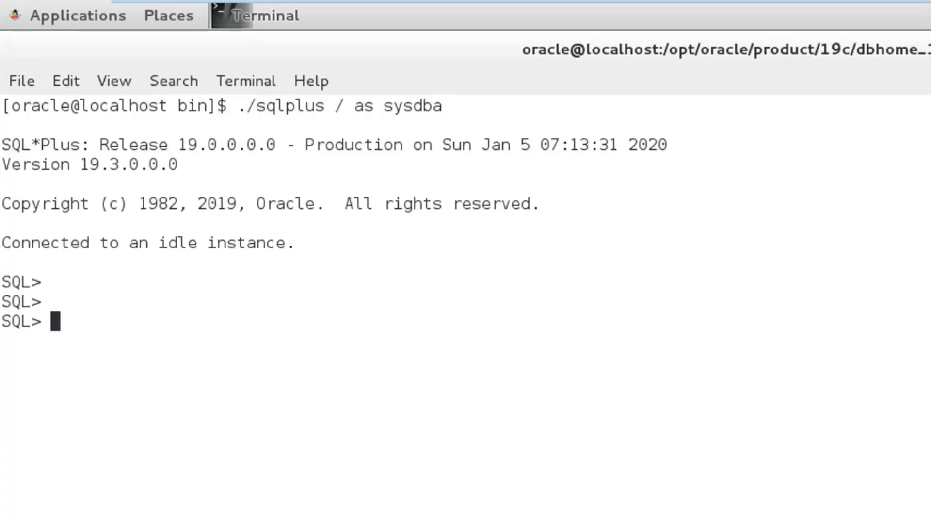
Run startup to mount and open the database, then begin a select query.
type("startup")
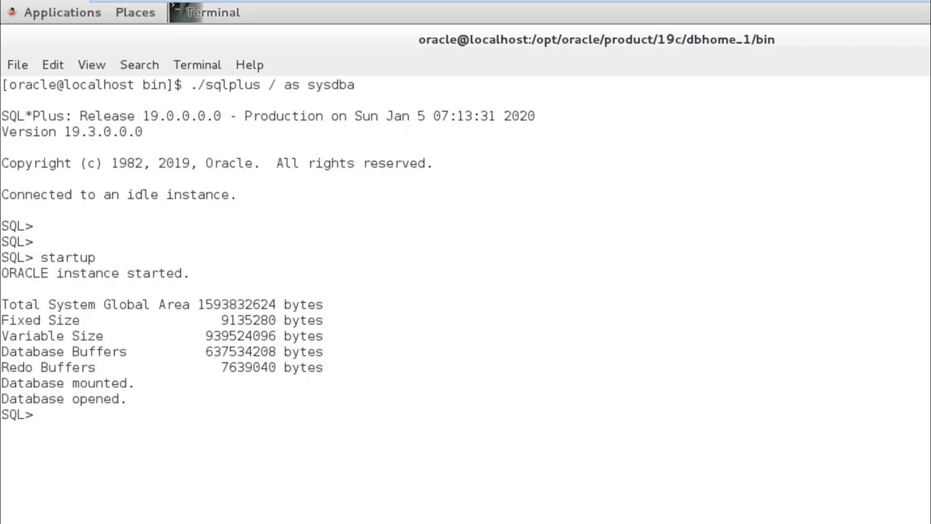
type("select name,")
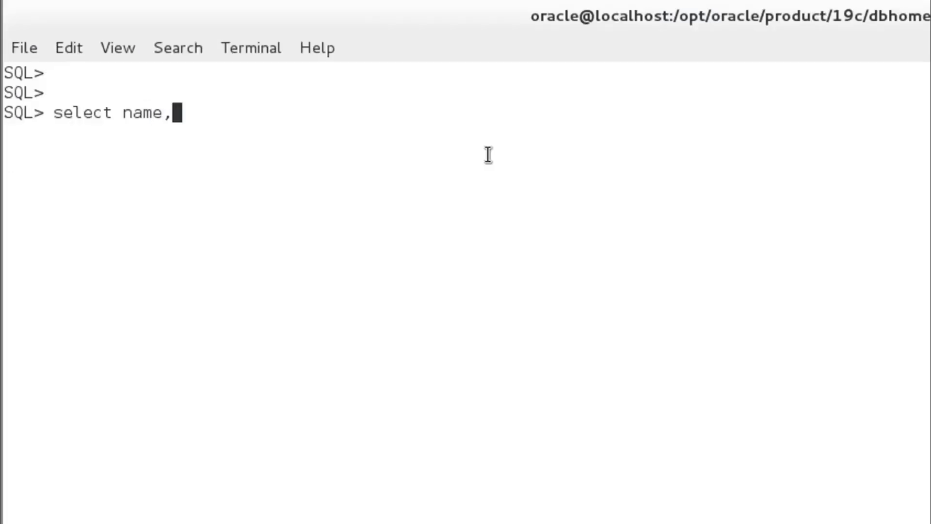
Query name, open_mode and database_role from v$database, showing ORCLCDB READ WRITE PRIMARY.
type("open")
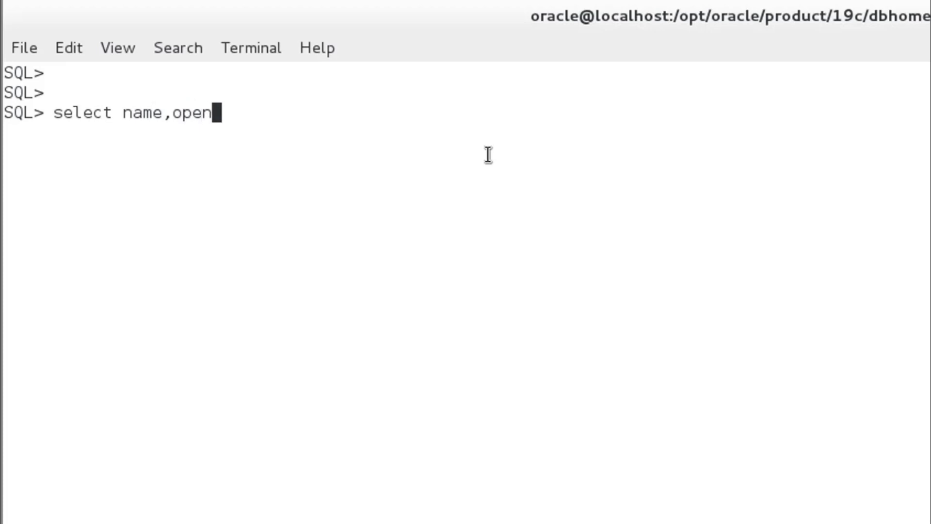
type("_mode,")
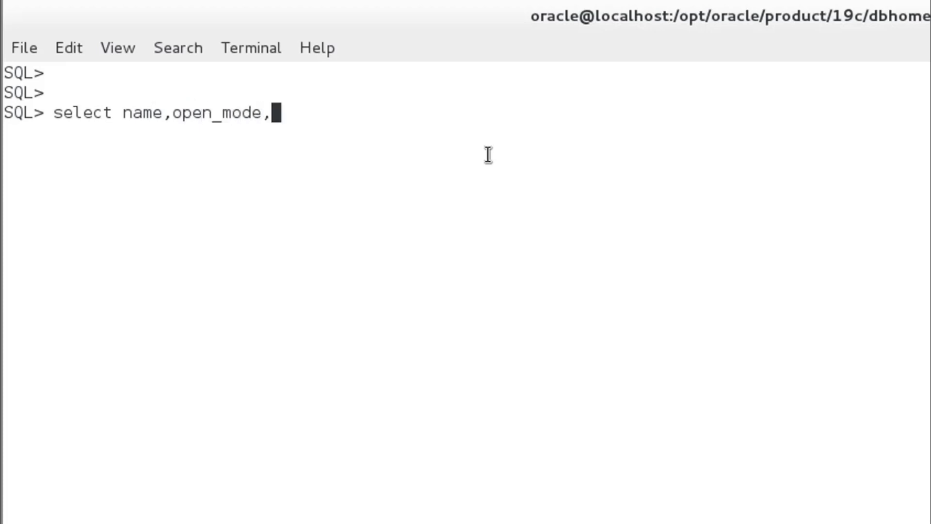
type("database_")
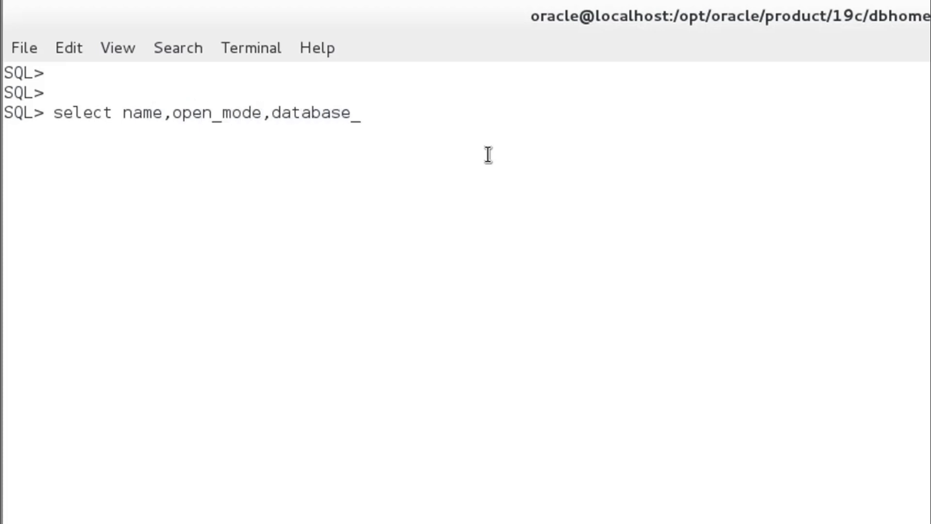
type("role from v$database;")
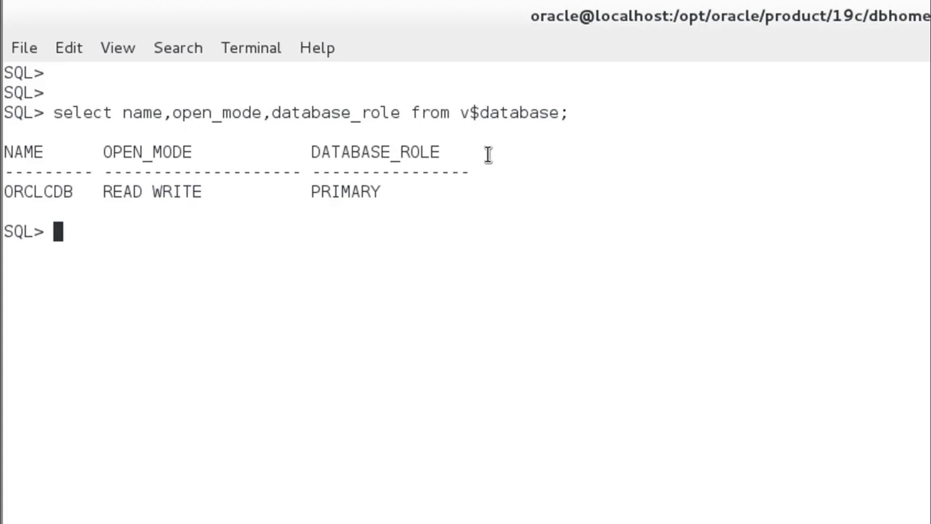
Query select name from v$datafile to list the 11 datafiles.
type("select")
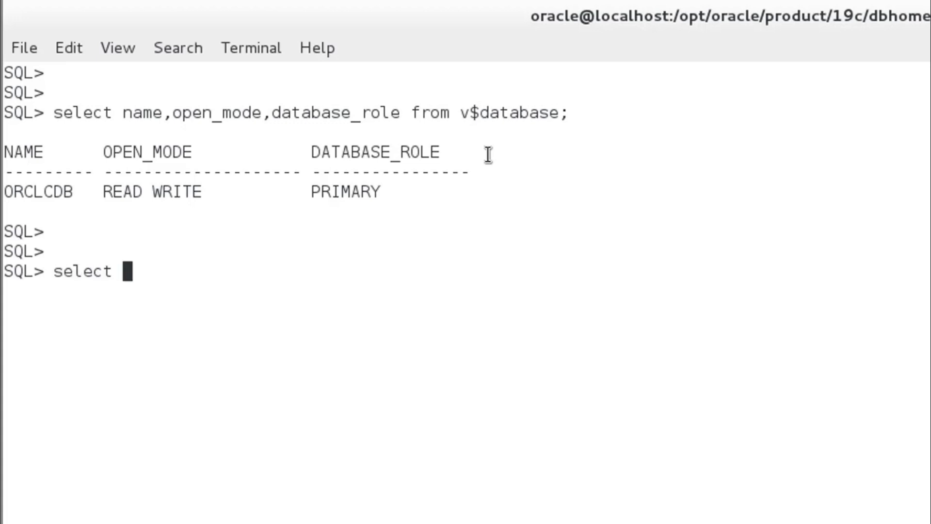
type("name from")
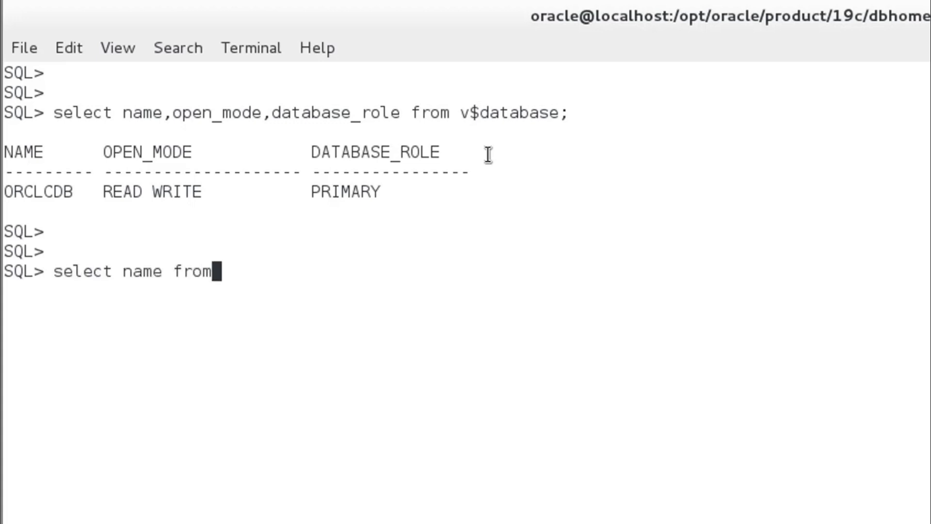
type("v$datafile;")
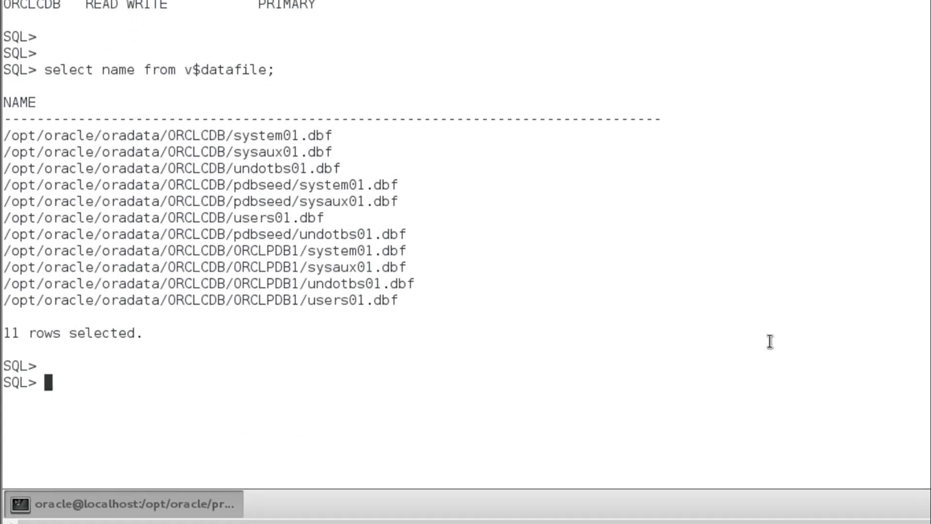
Begin the query select name from v$controlfile.
type("select n")
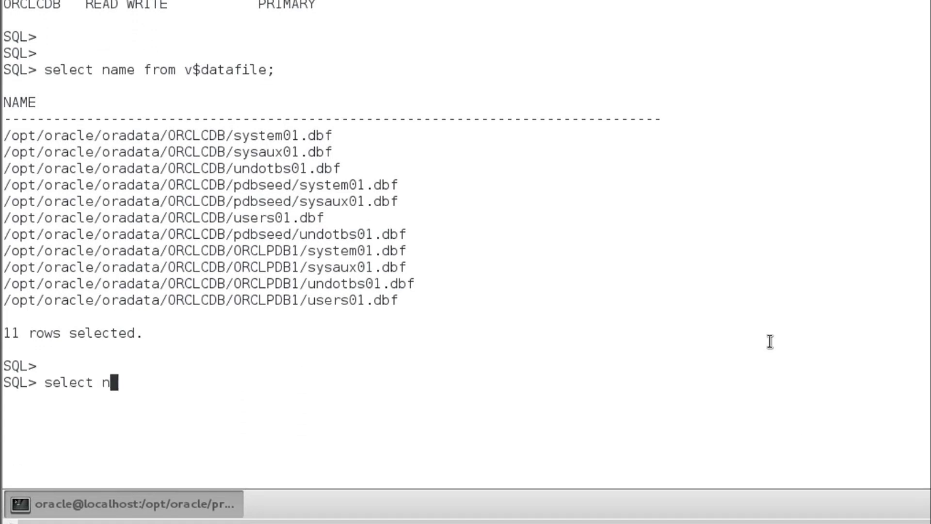
type("ame from v$")
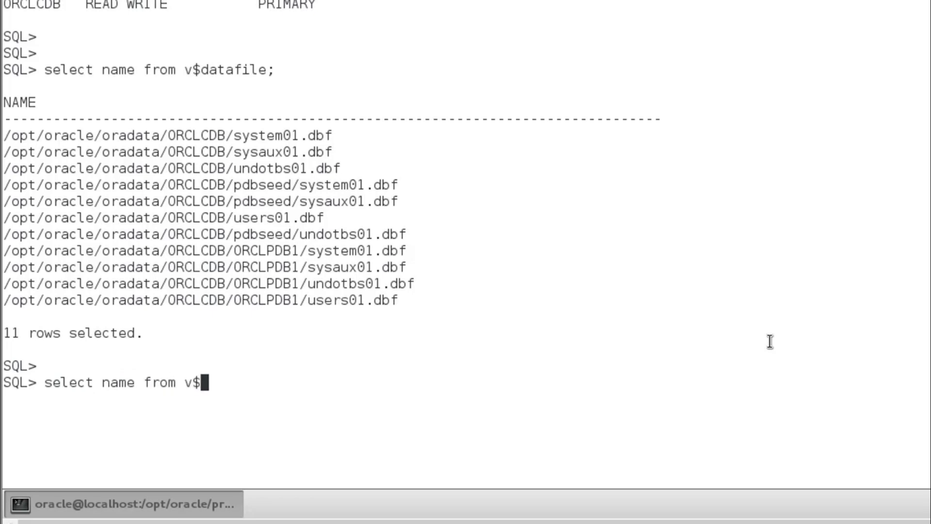
type("controlfi")
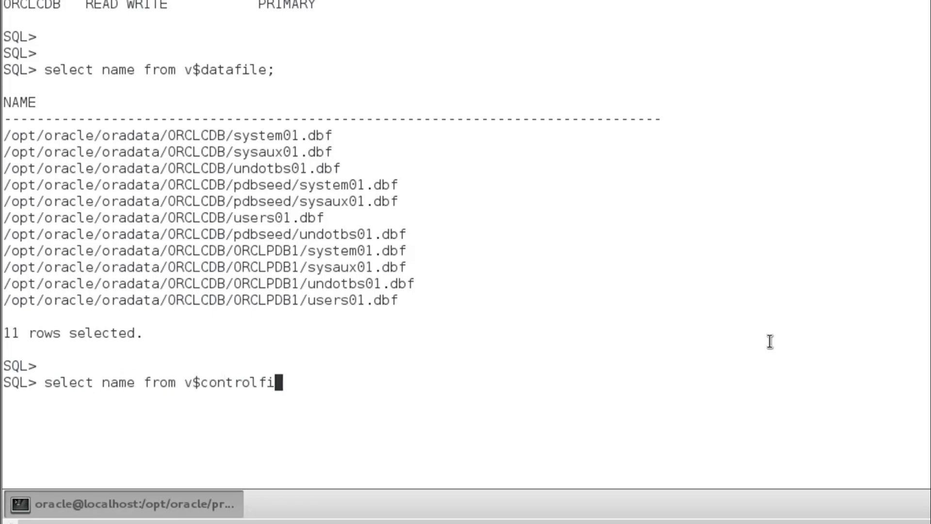